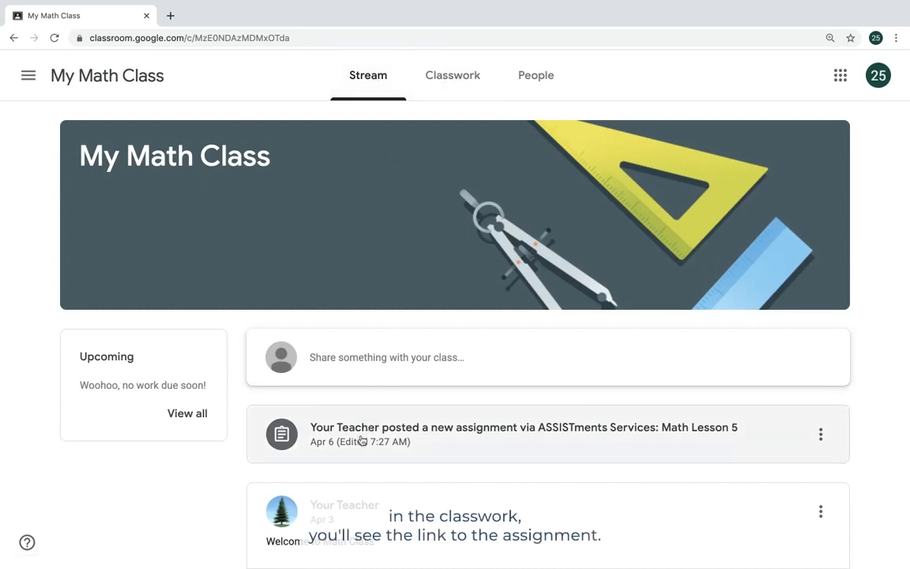
Open the Math Lesson 5 post and follow its Example ASSISTments Assignment link
left_click(525, 427)
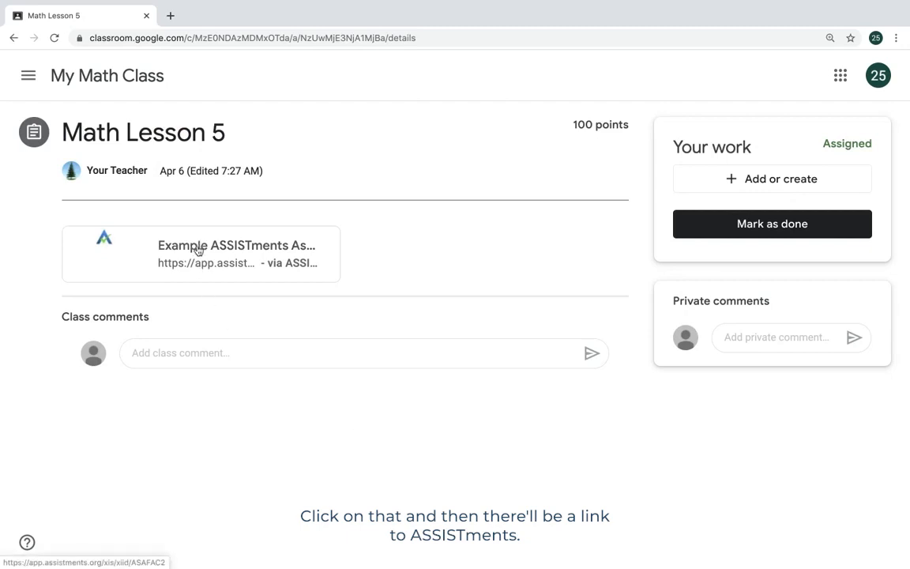
left_click(200, 253)
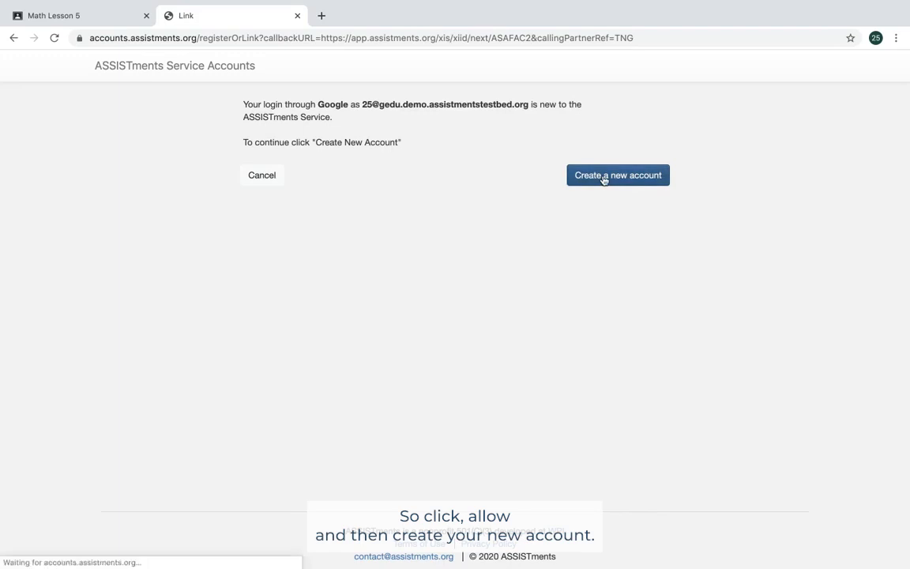
Create a new ASSISTments account and allow it access to the Google account
left_click(618, 173)
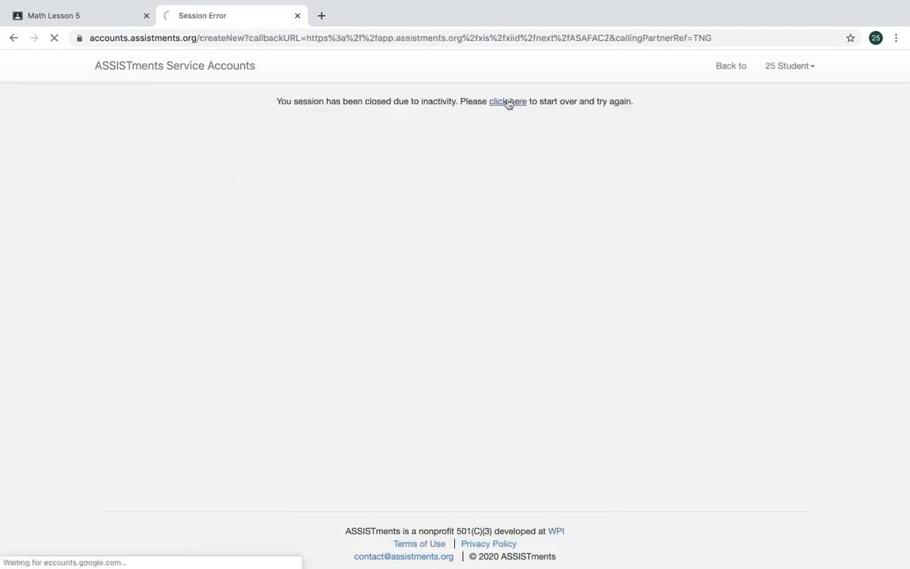
left_click(507, 101)
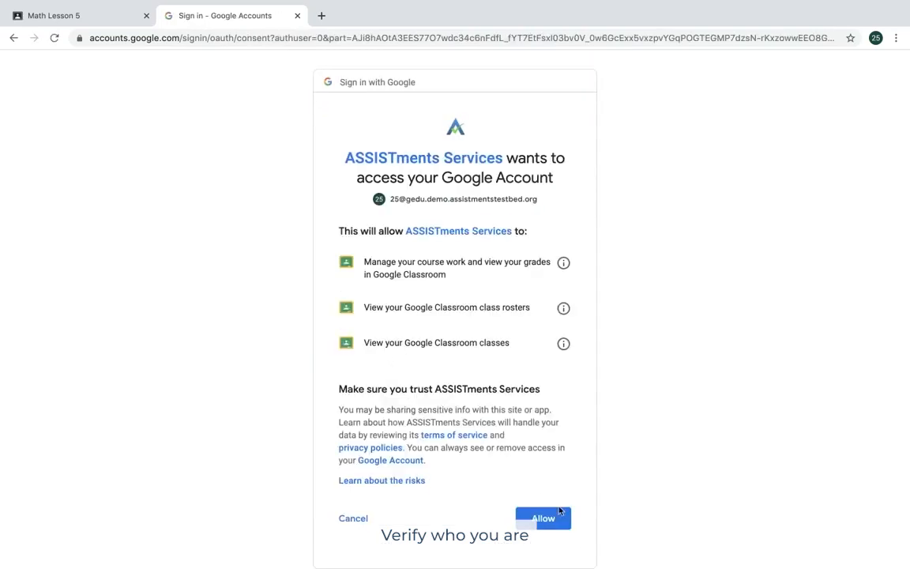
left_click(543, 519)
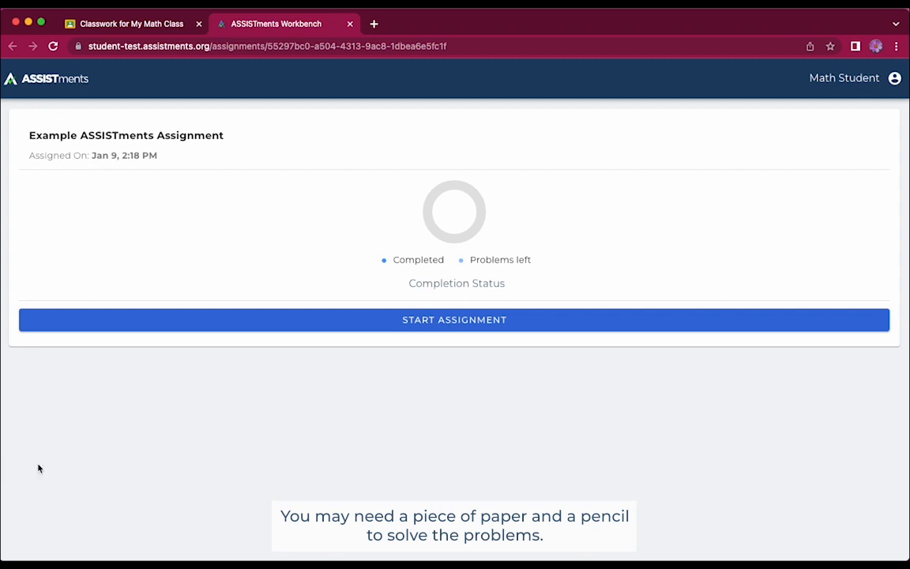
mouse_move(340, 362)
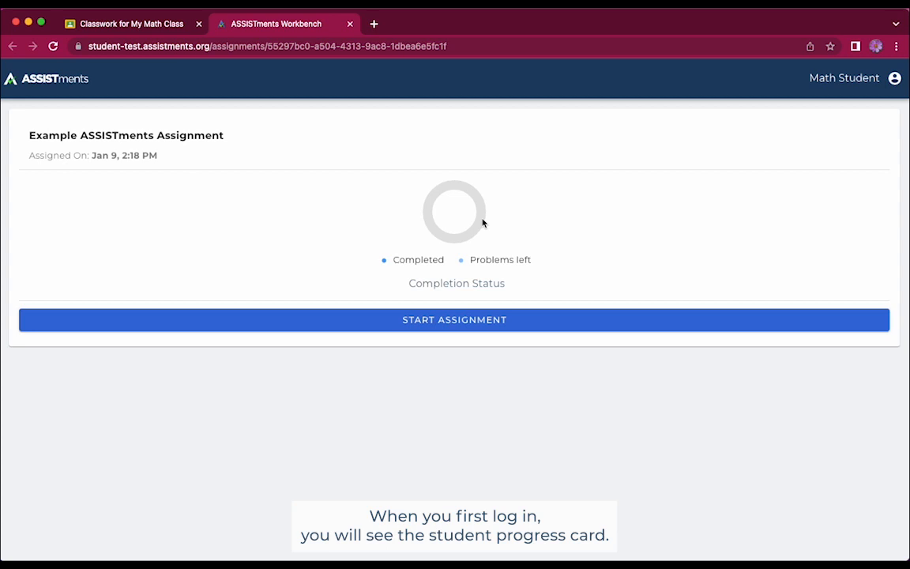
mouse_move(439, 241)
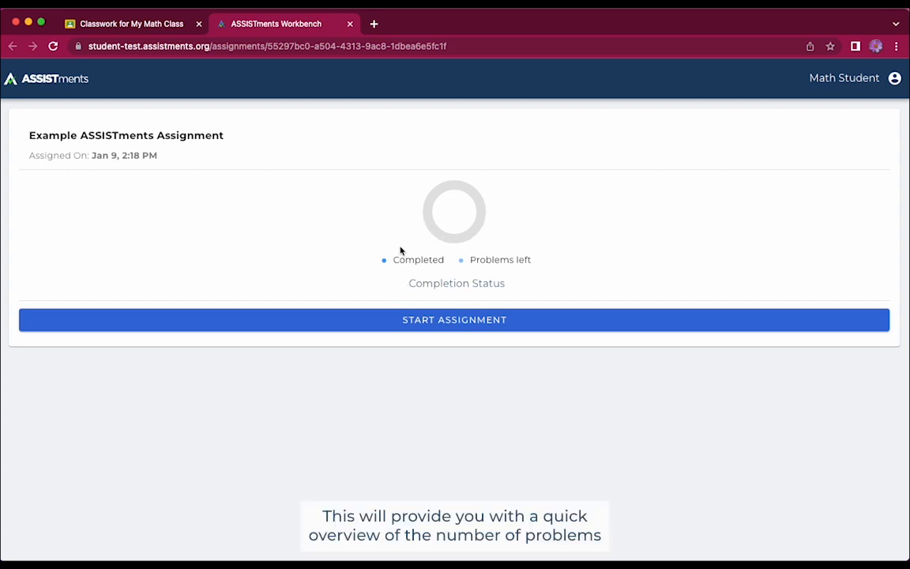
mouse_move(471, 256)
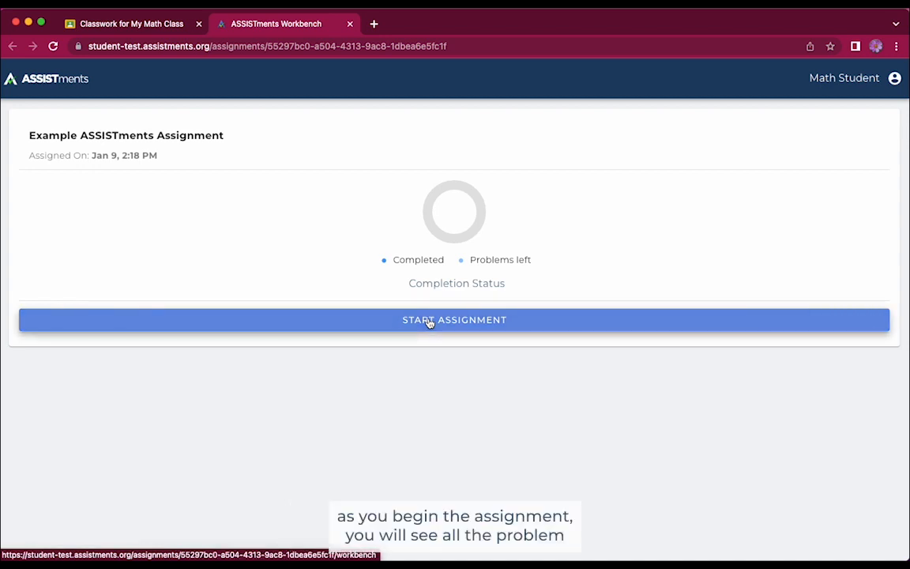
Start the Example ASSISTments Assignment so Problem 1 (1 + 2) appears
left_click(455, 319)
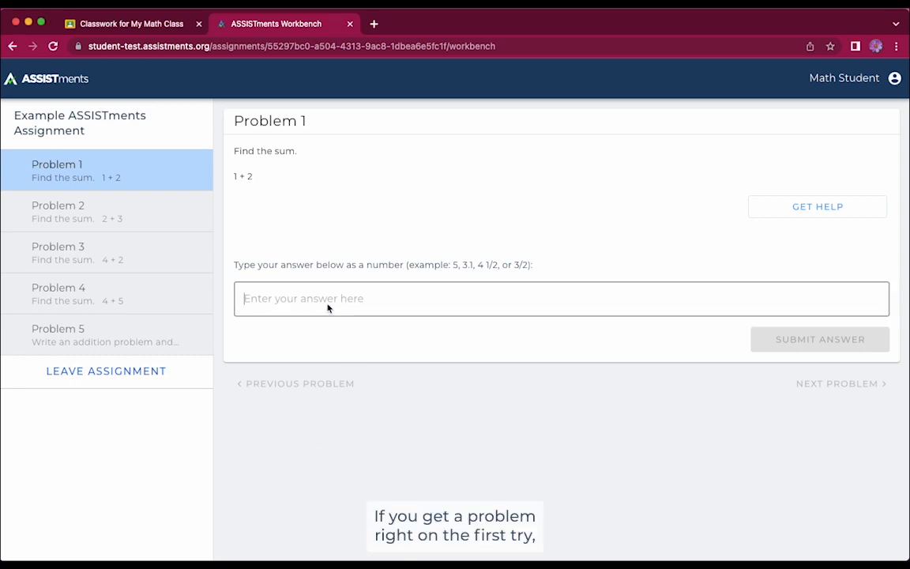
Answer Problem 1 with 3, get Problem 2 correct as 5, and advance to Problem 3
type("3")
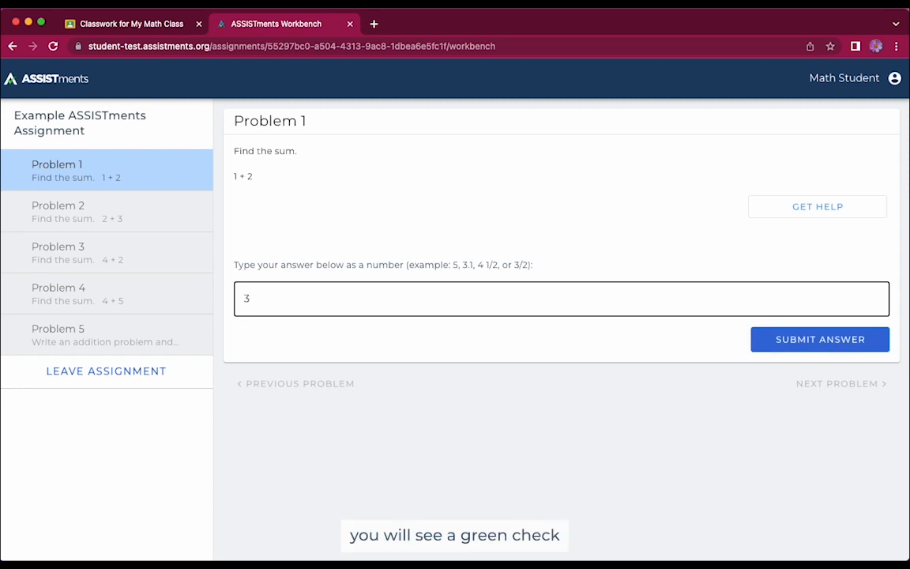
left_click(820, 338)
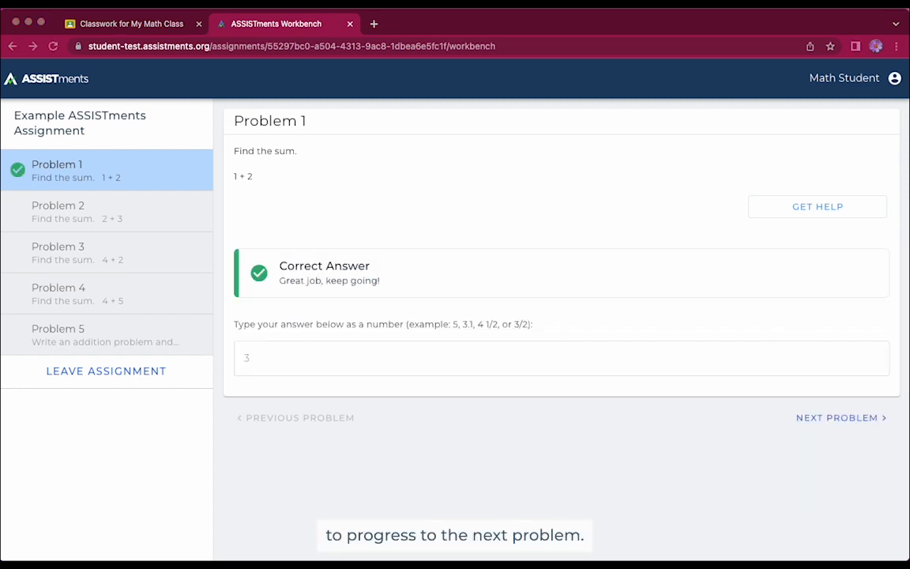
left_click(838, 417)
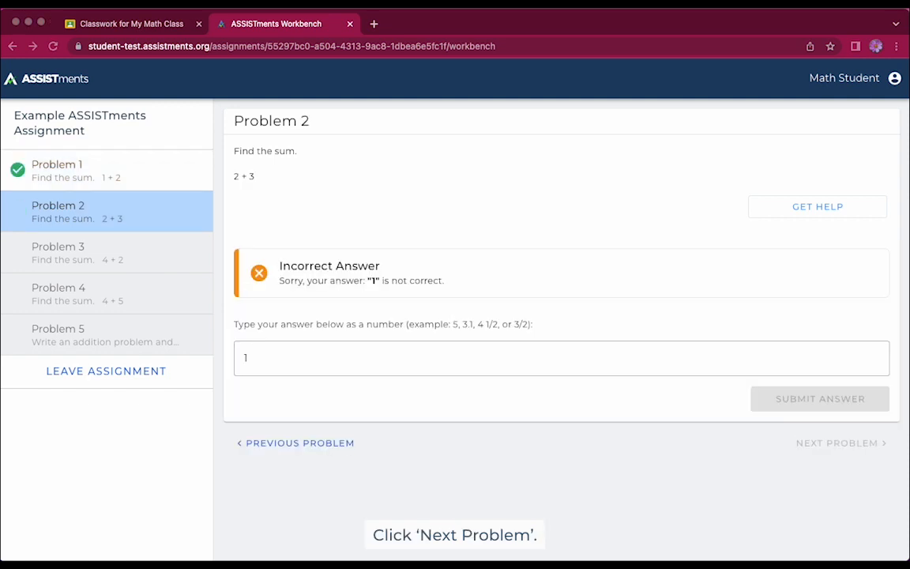
left_click(553, 357)
type("5")
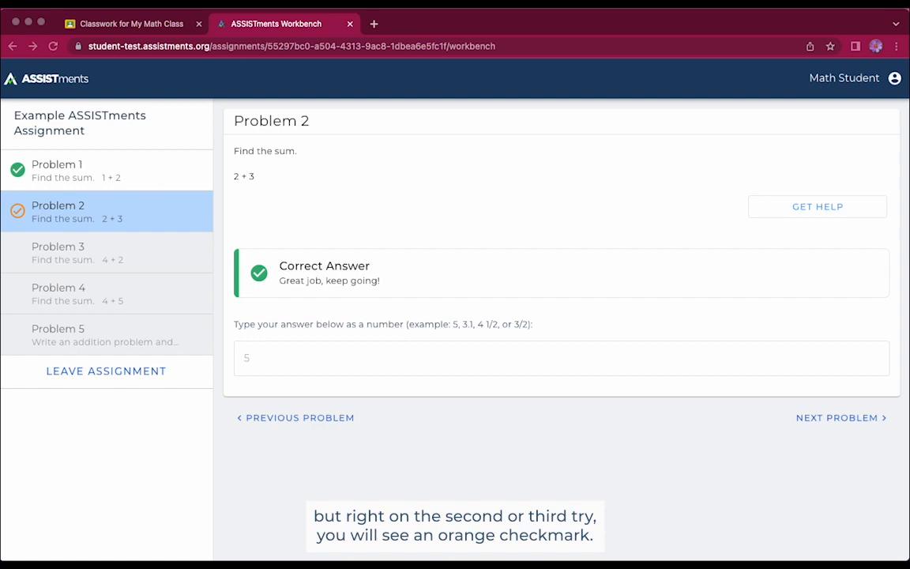
left_click(837, 417)
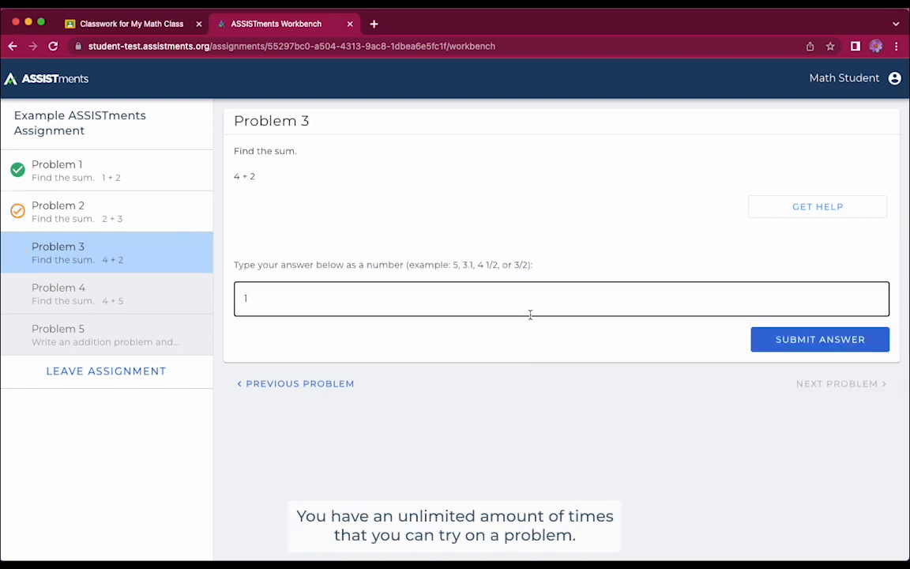
Submit a wrong answer 1 for Problem 3, then revisit Problems 1, 2 and 3 from the list
left_click(819, 338)
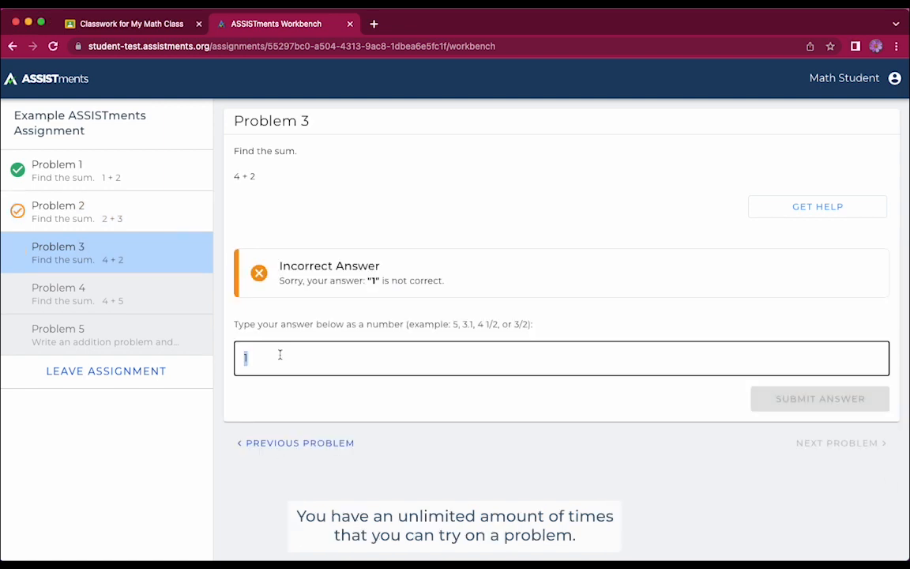
type("1")
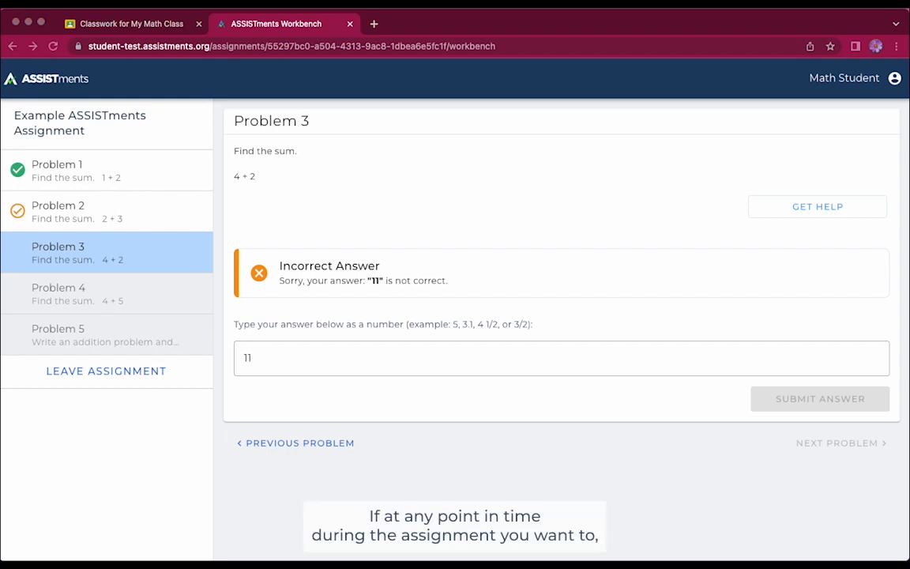
mouse_move(276, 392)
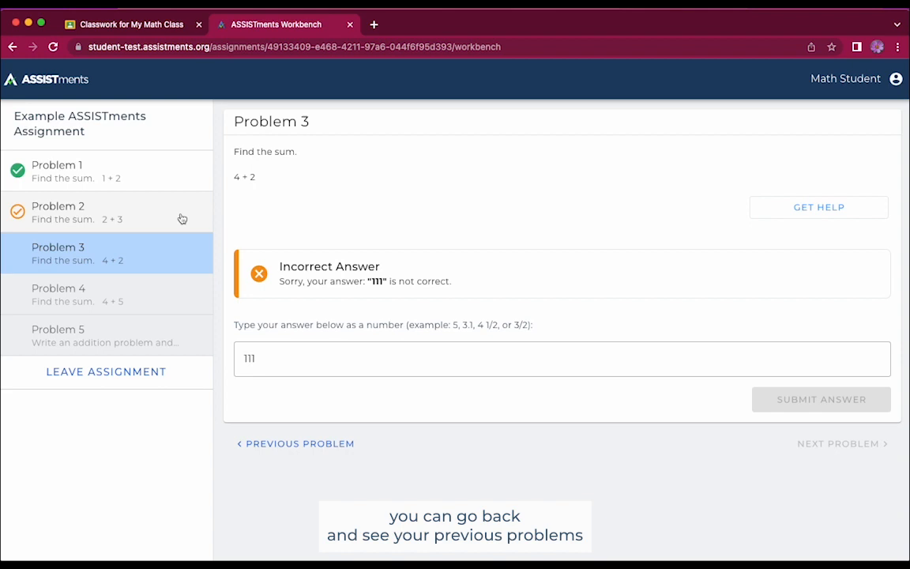
left_click(57, 171)
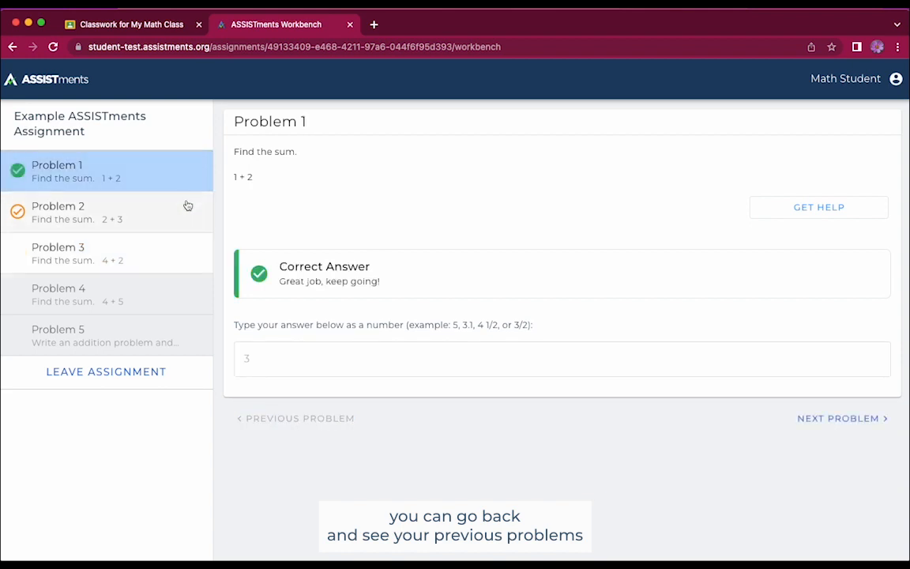
left_click(57, 212)
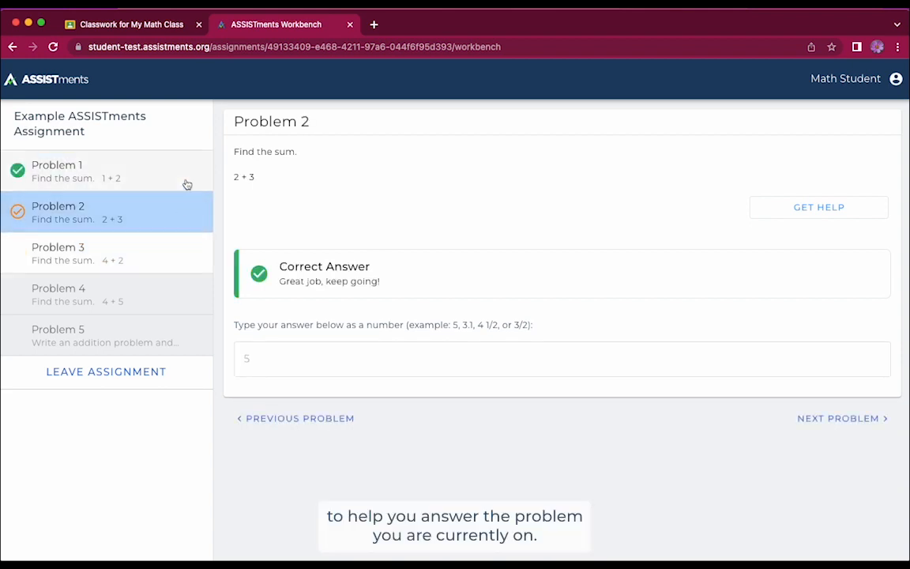
left_click(56, 253)
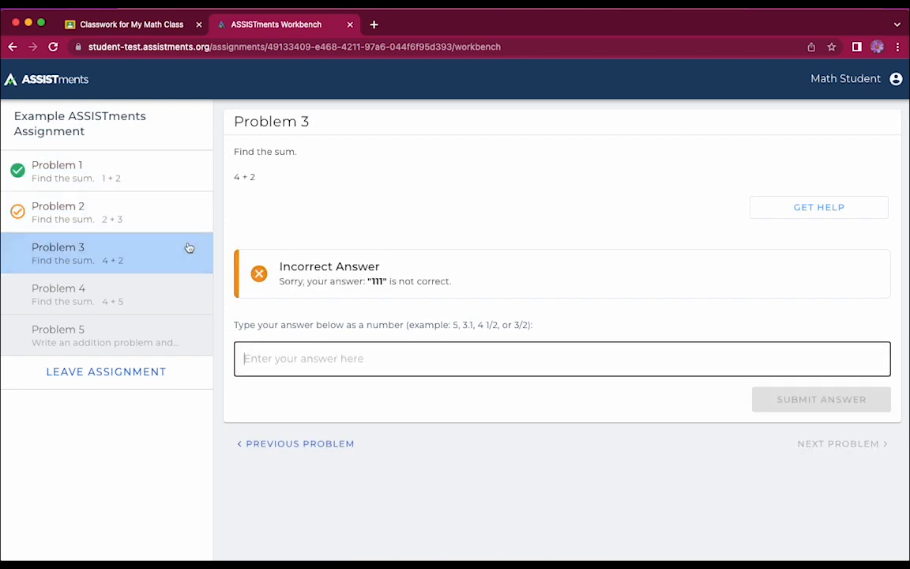
Answer Problem 3 correctly with 6 and move on to Problem 4
type("6")
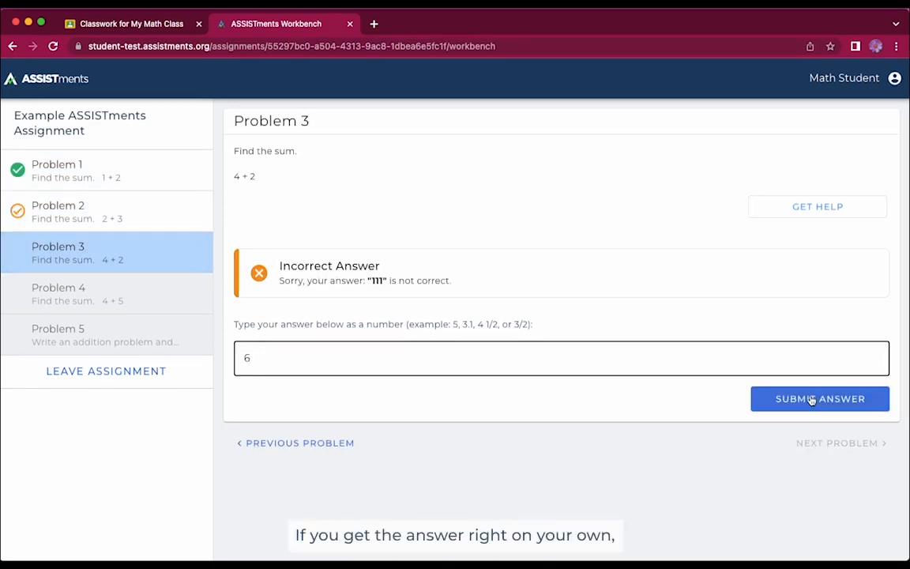
left_click(818, 398)
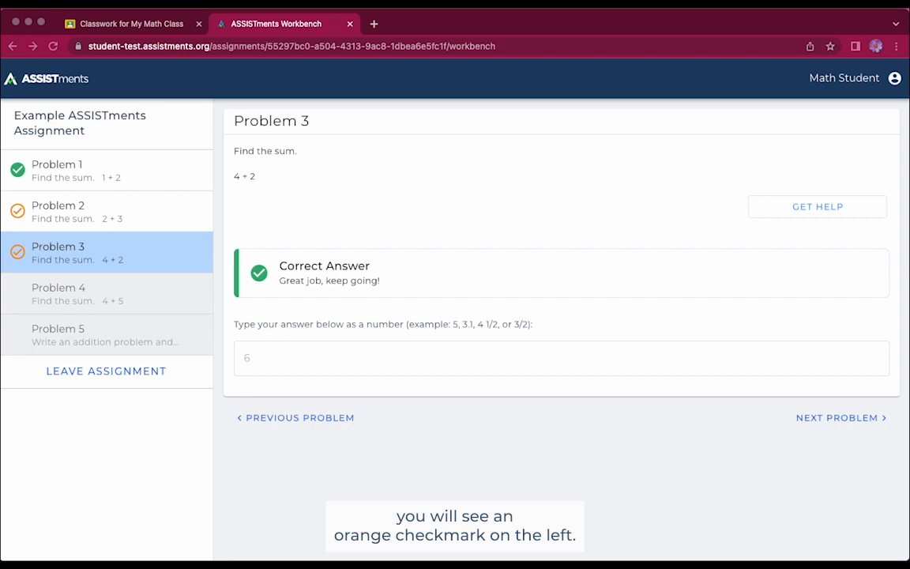
left_click(838, 417)
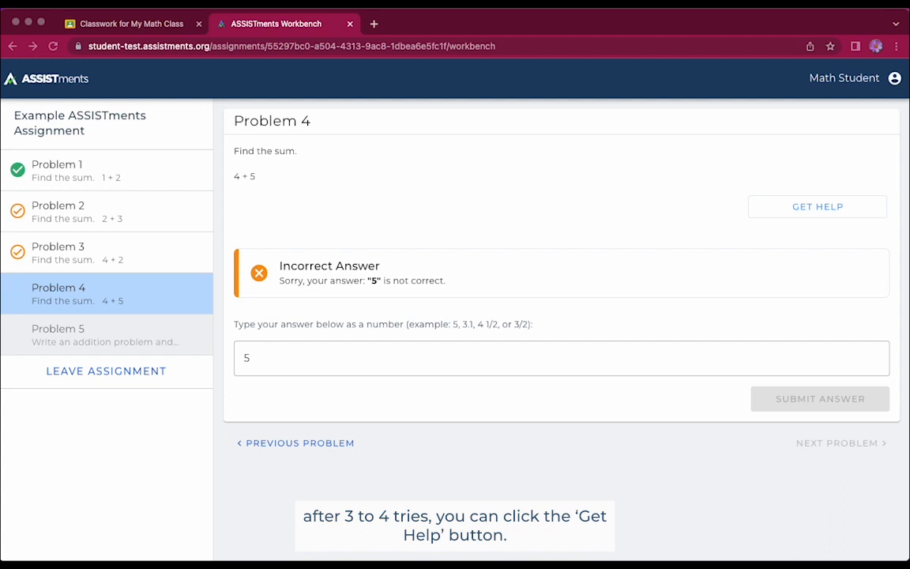
Try 2 on Problem 4, then reveal the correct answer via Get Help > Show Answer
type("2")
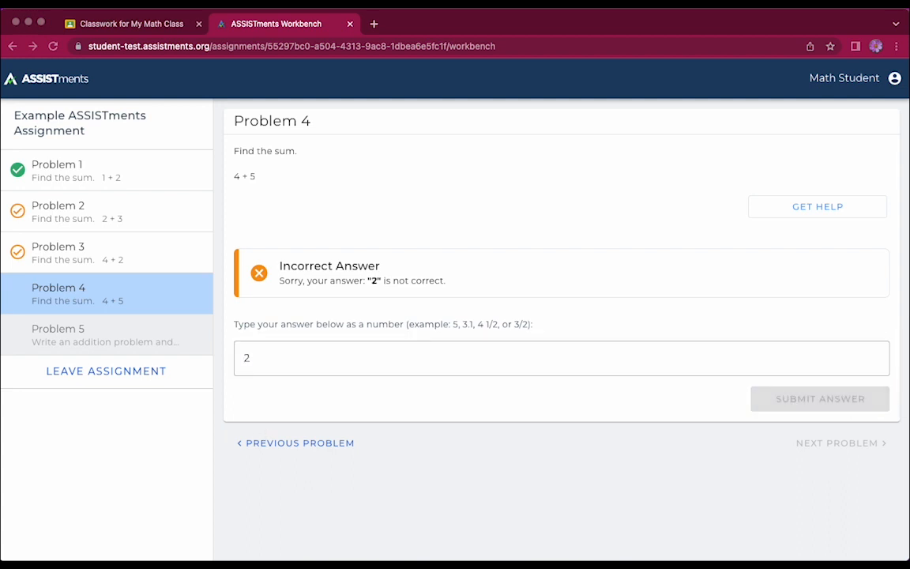
left_click(817, 205)
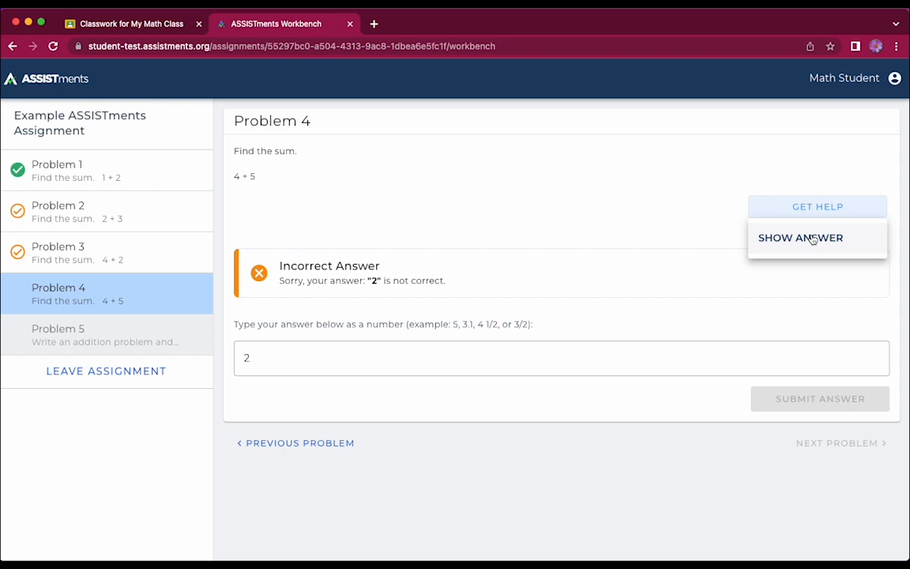
left_click(800, 237)
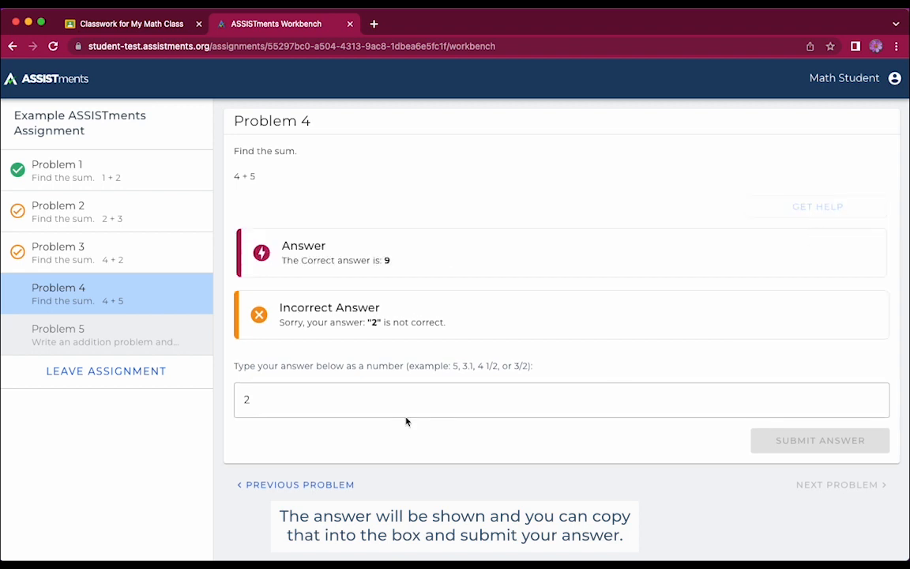
Submit the revealed answer 9 for Problem 4 and advance to Problem 5
left_click(561, 399)
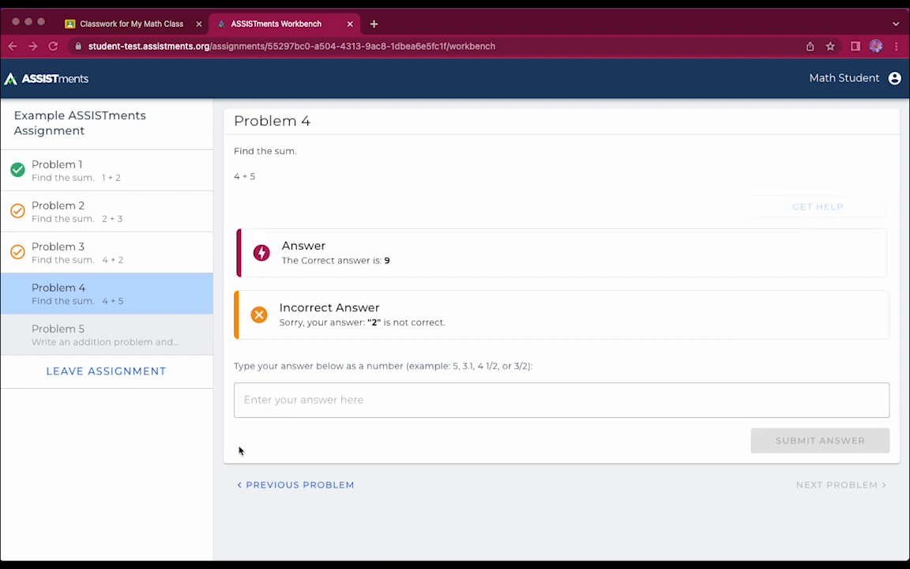
type("9")
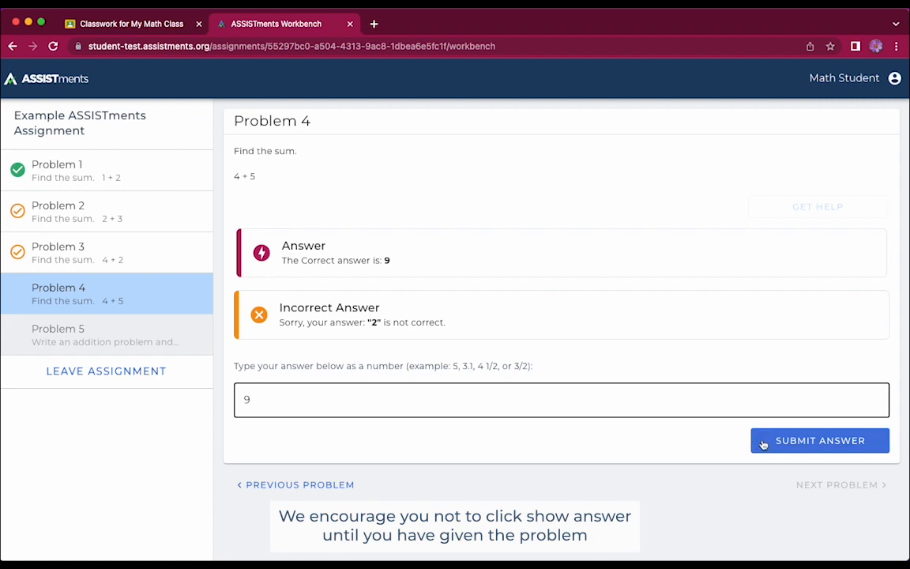
left_click(818, 440)
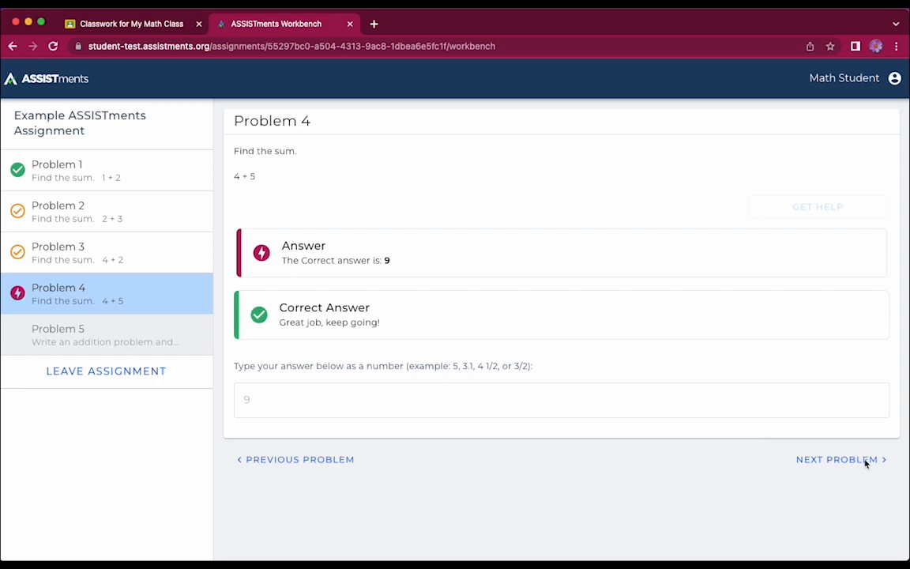
left_click(837, 458)
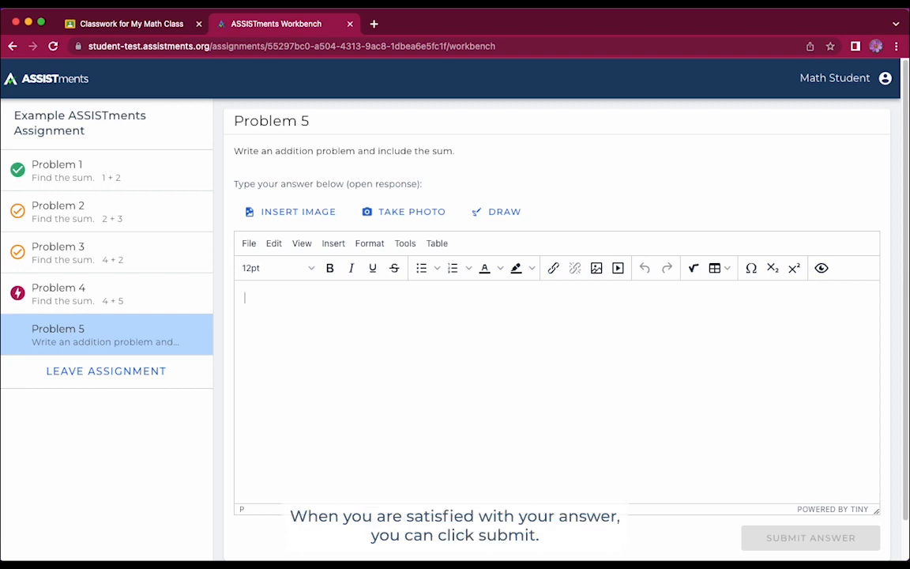
Submit the open response 'Answer' for Problem 5 and finish the assignment to see the score report
type("Answer")
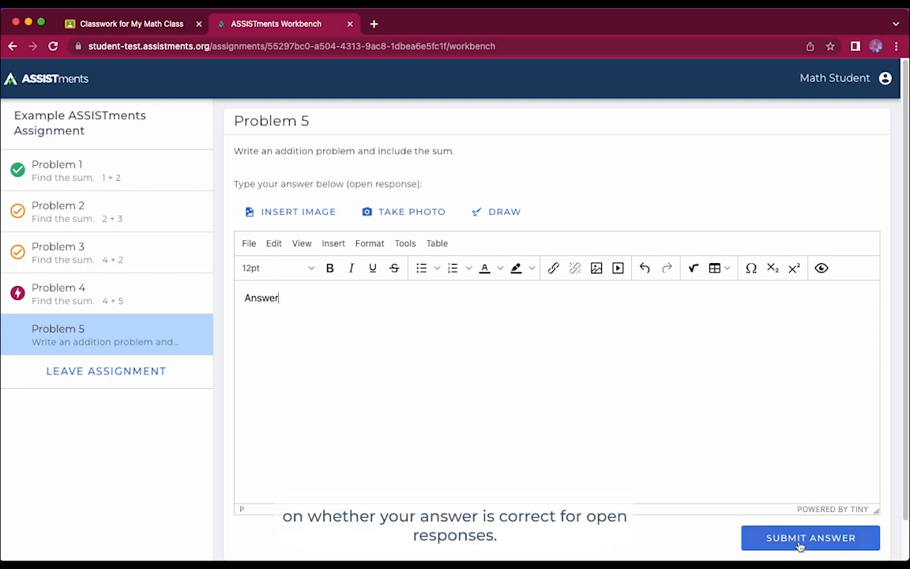
mouse_move(275, 211)
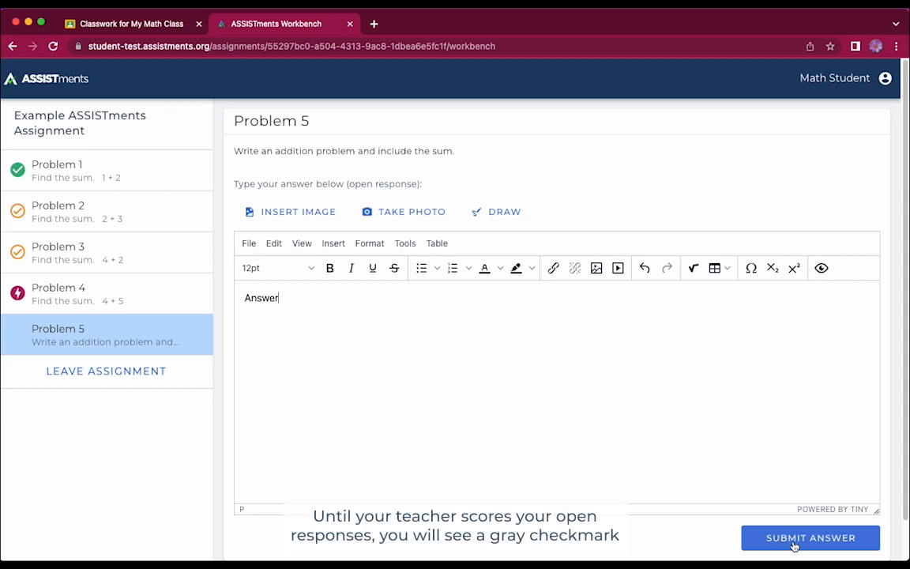
left_click(809, 537)
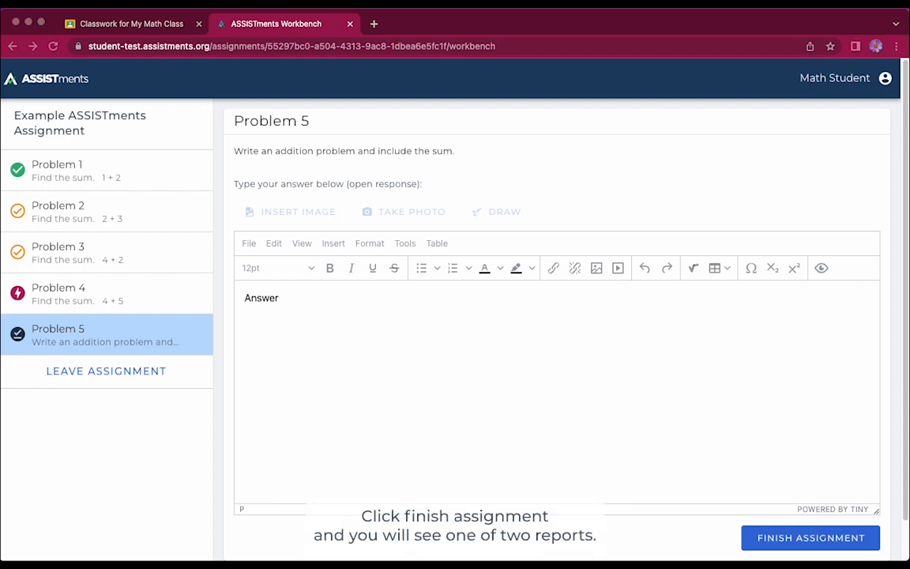
mouse_move(654, 475)
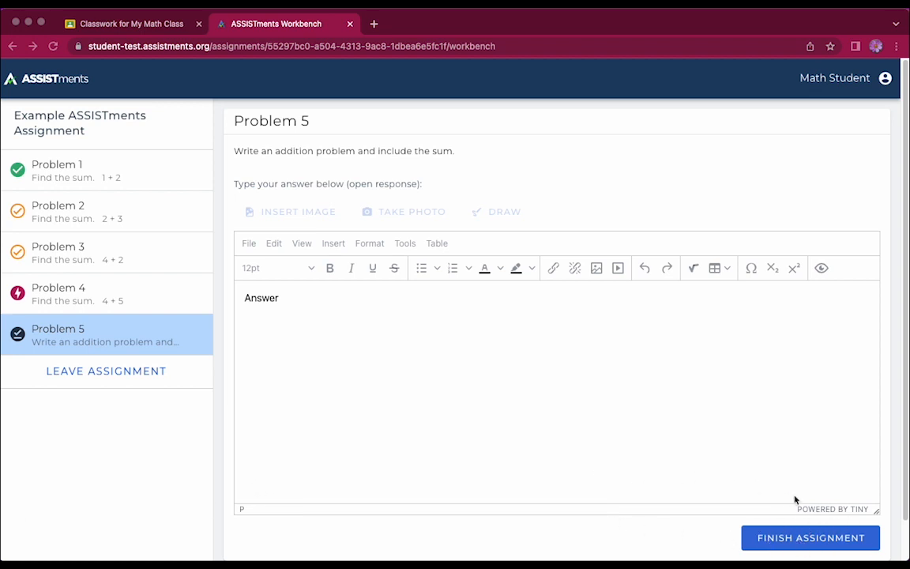
left_click(809, 537)
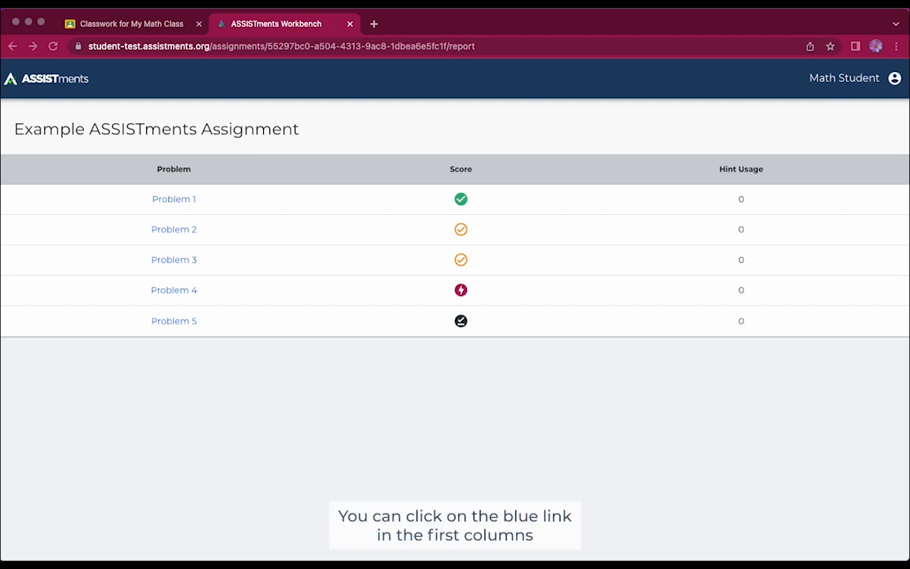
Review the submitted answers problem by problem from the report, then return to Google Classroom
left_click(174, 199)
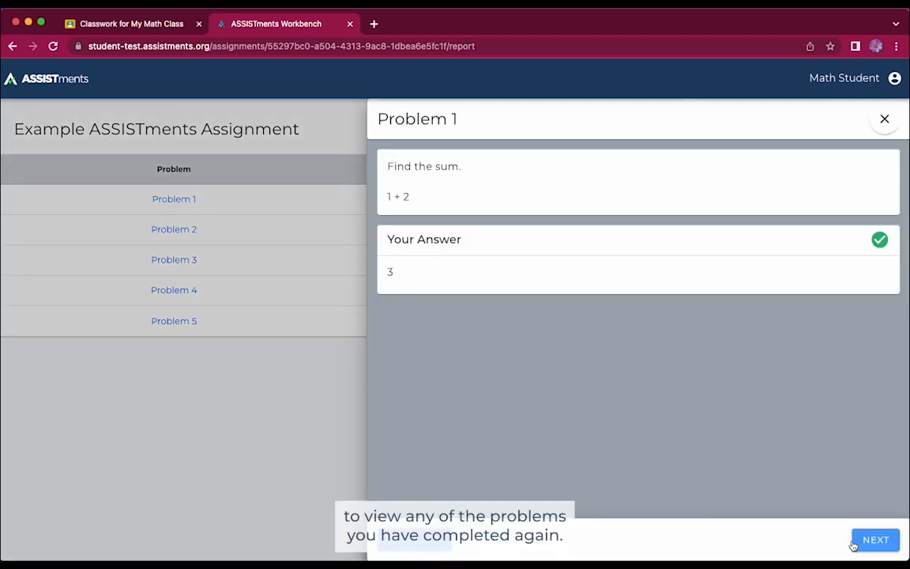
left_click(875, 540)
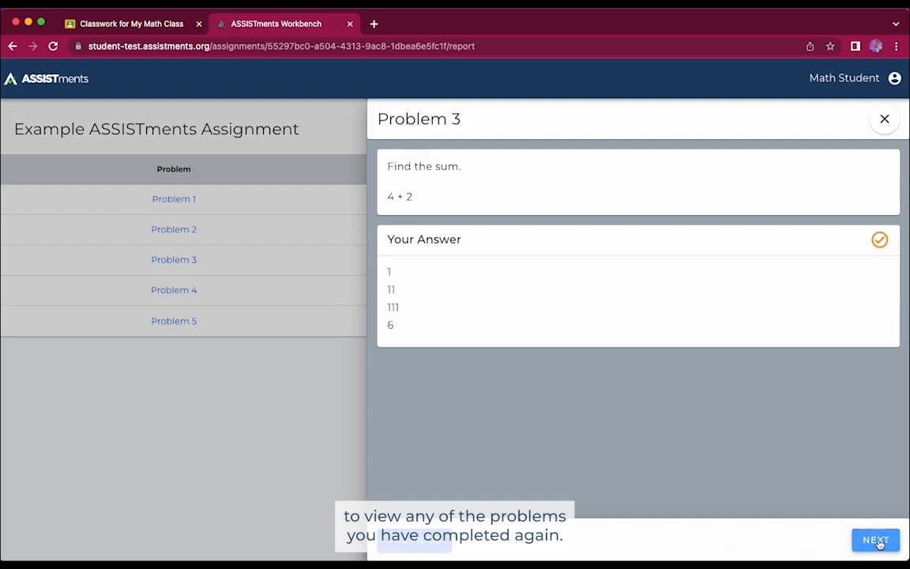
left_click(875, 541)
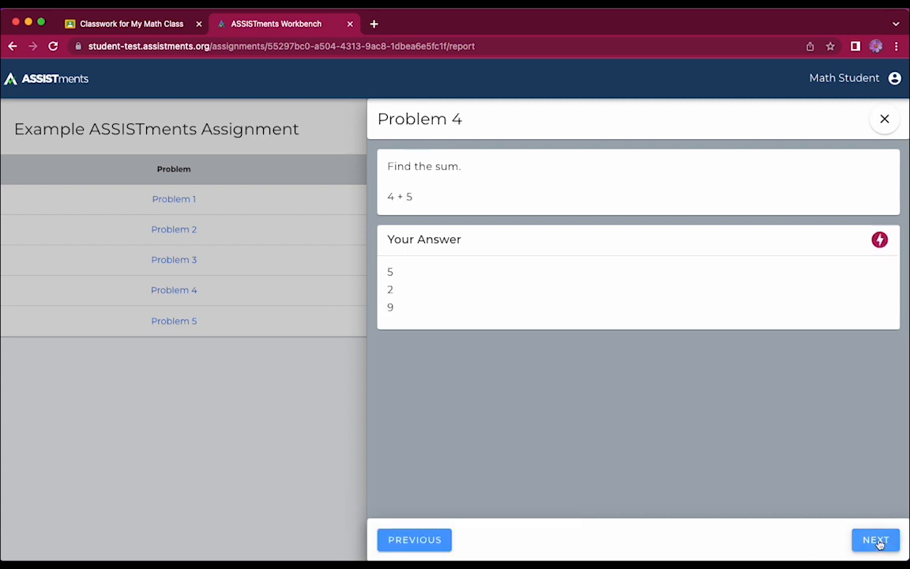
left_click(131, 23)
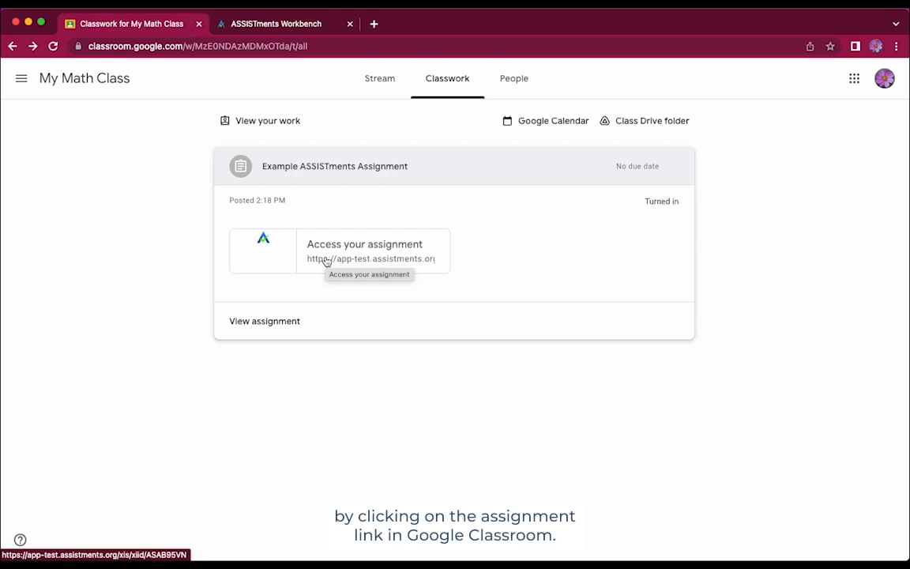
Reopen the assignment to its score report, close that tab, and return to the Classwork page showing Turned in
left_click(364, 243)
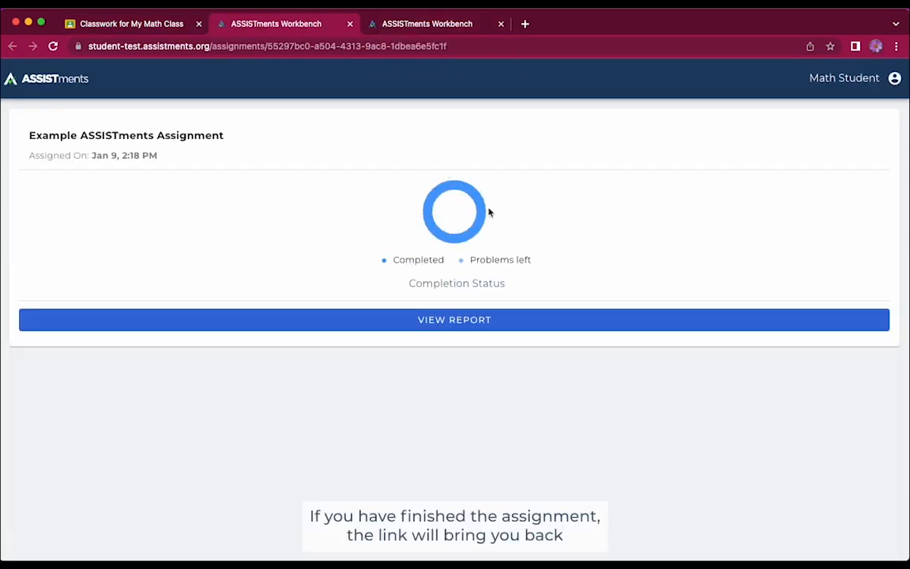
mouse_move(493, 343)
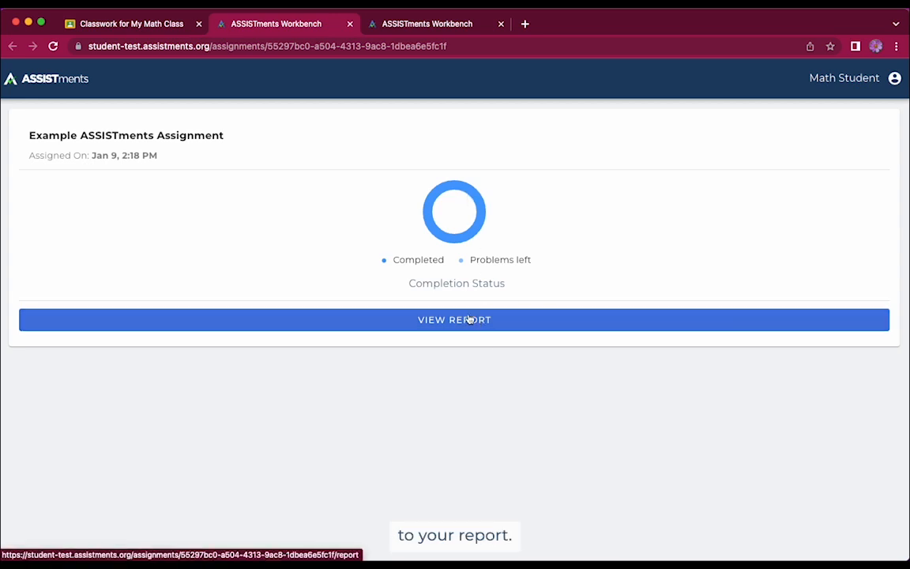
left_click(455, 319)
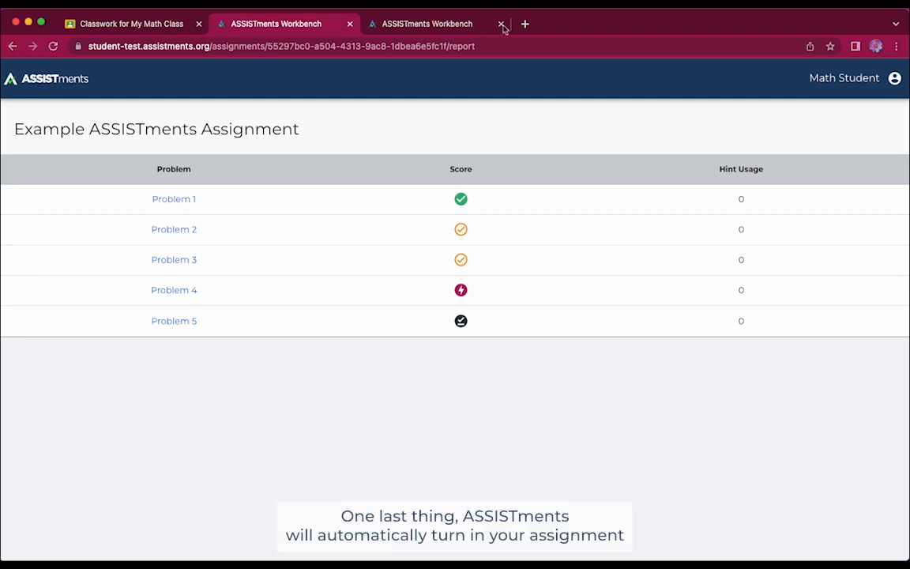
left_click(502, 24)
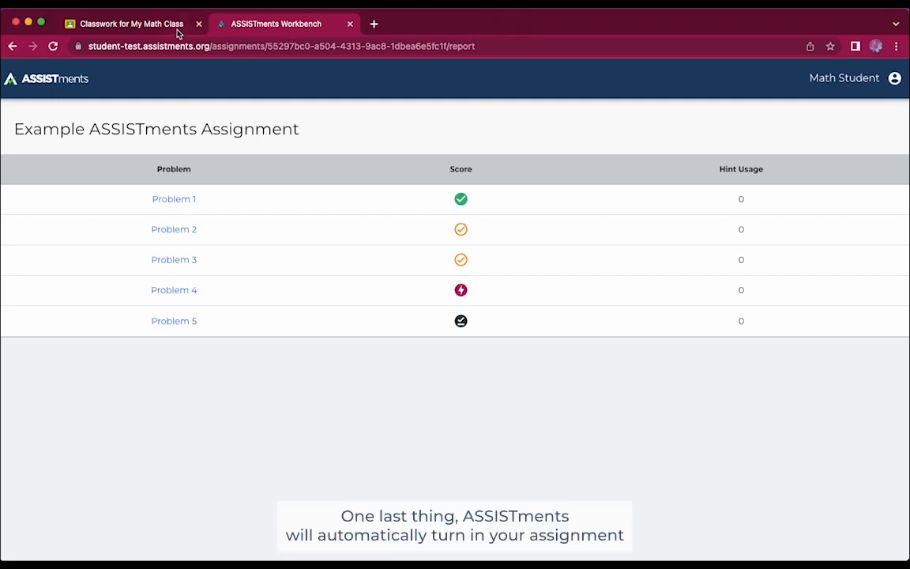
left_click(130, 24)
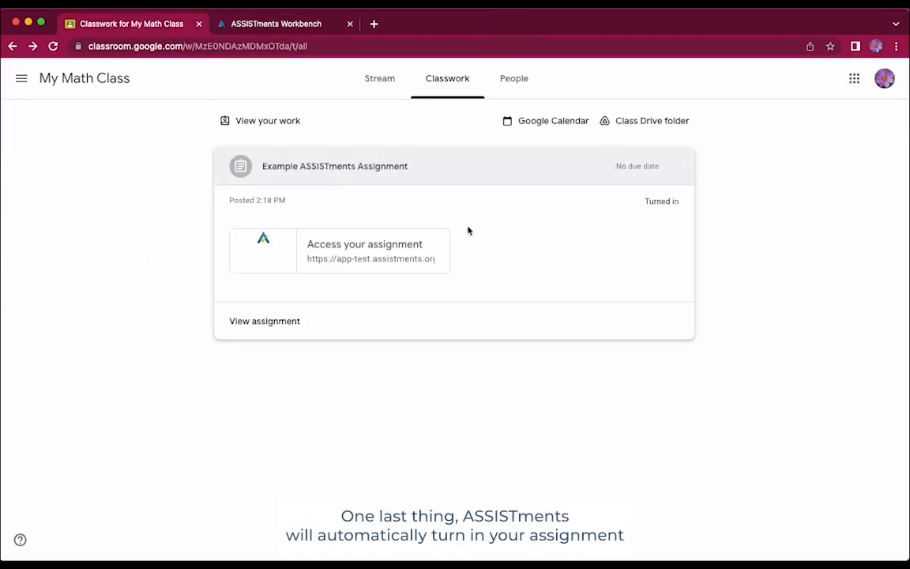